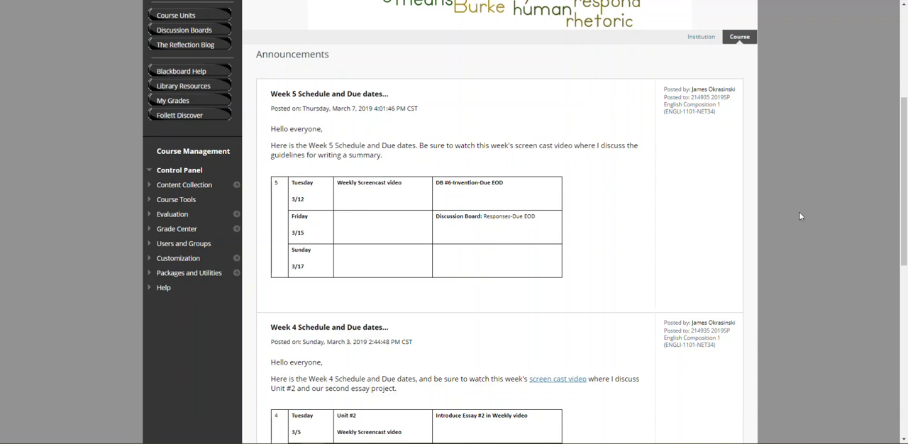
pyautogui.moveTo(759, 192)
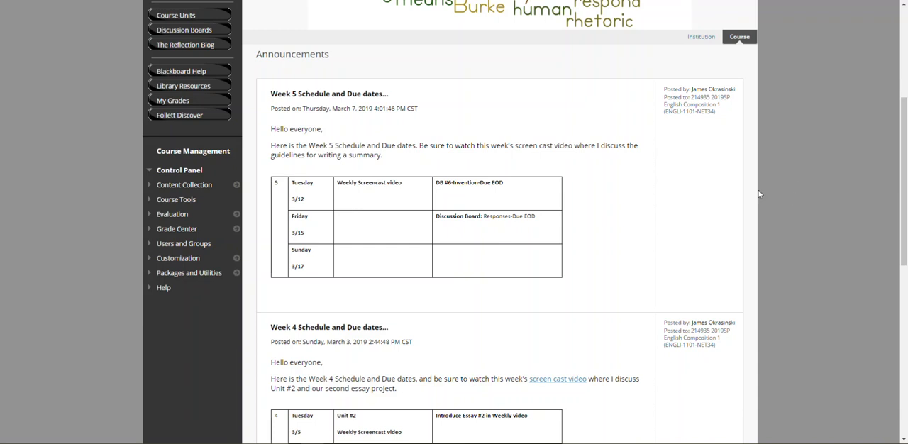
pyautogui.moveTo(630, 218)
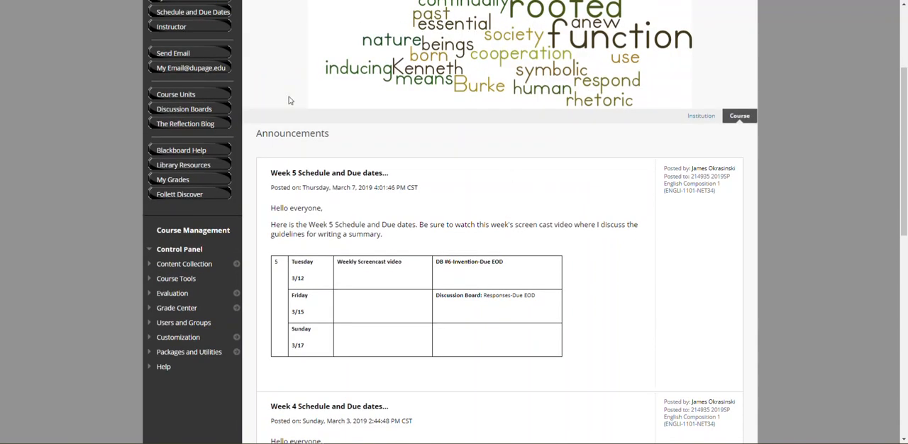
# - Open the Unit #2-Summary materials from the Course Units list
pyautogui.click(176, 94)
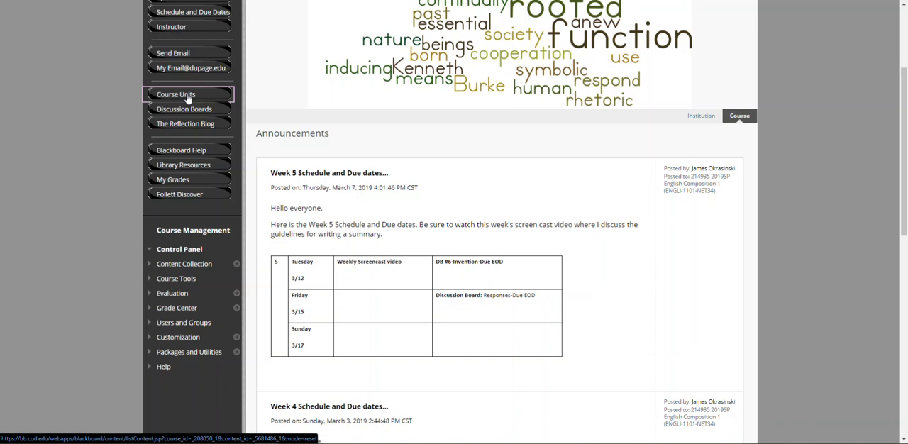
pyautogui.click(175, 93)
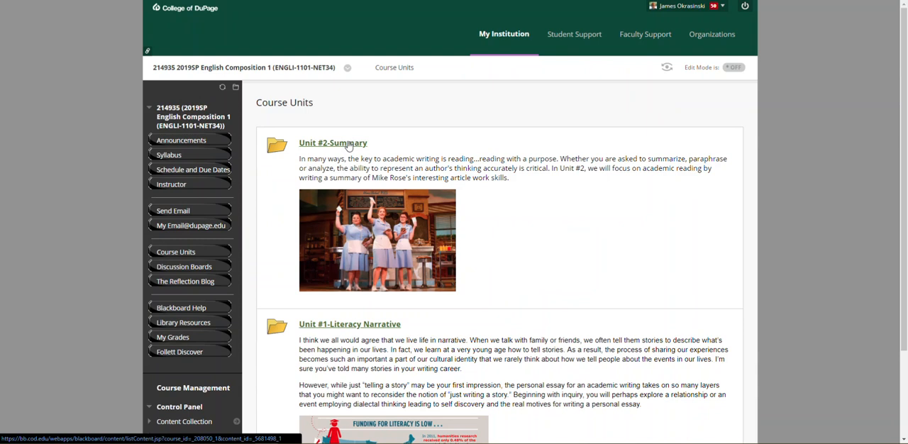
pyautogui.click(335, 142)
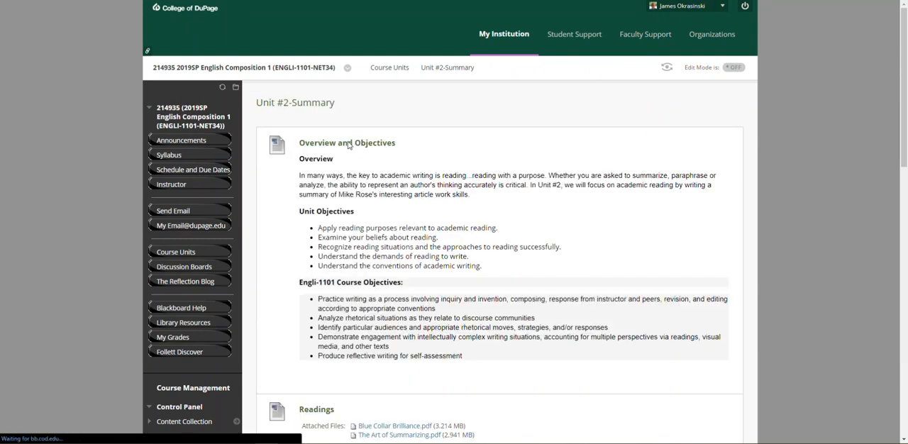
# - Open the Summary Handout PDF attached to Essay #2-Summary (Instructions)
pyautogui.scroll(-3)
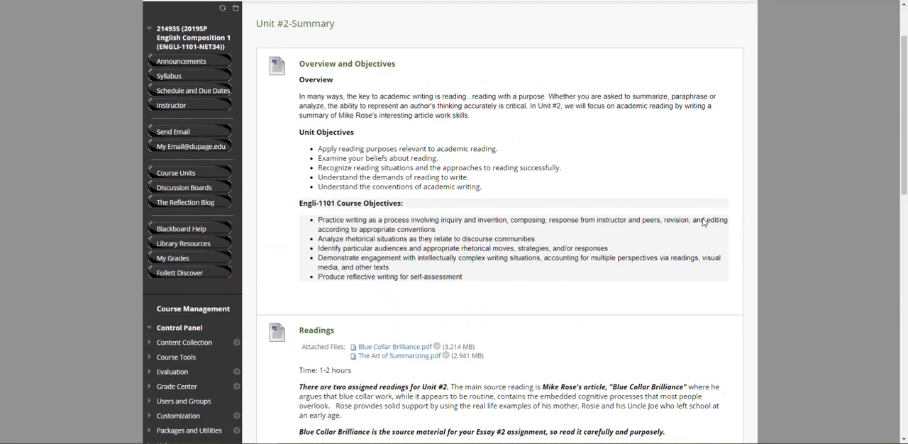
pyautogui.scroll(-3)
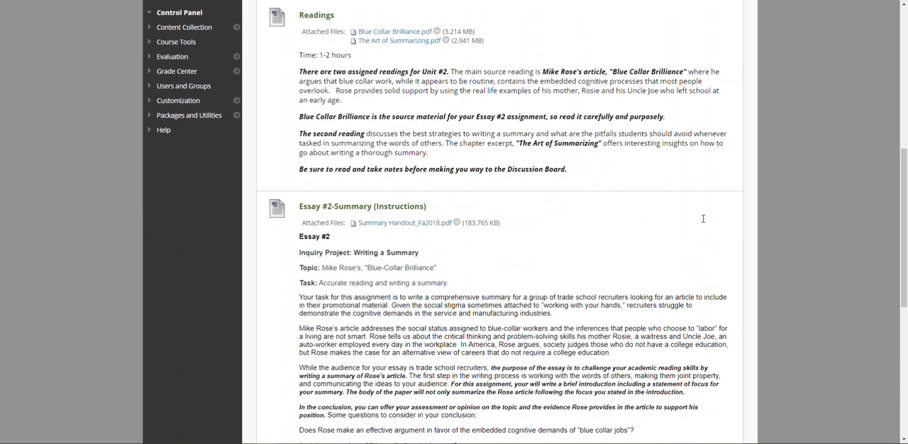
pyautogui.scroll(-3)
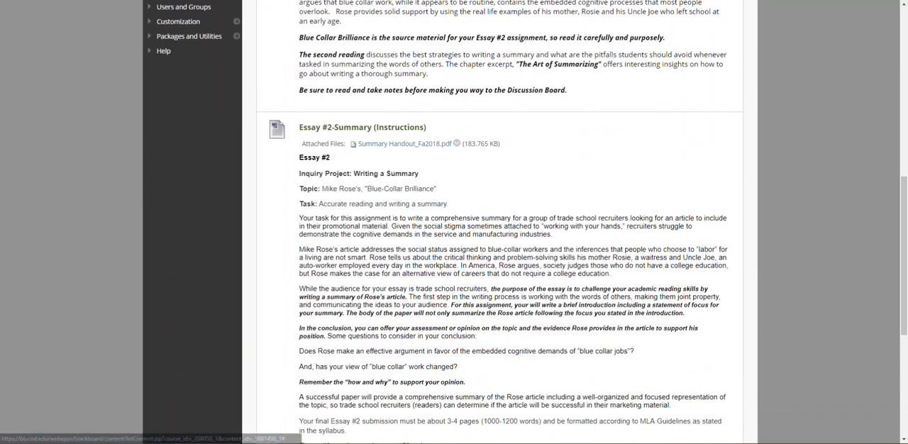
pyautogui.click(403, 143)
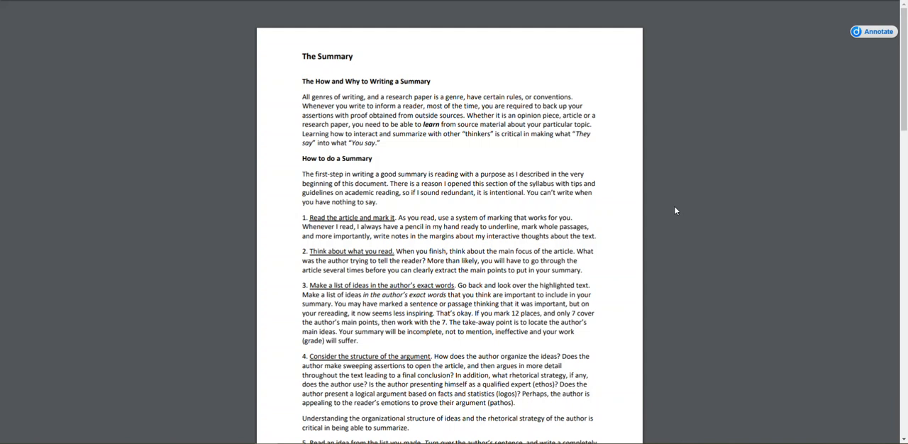
pyautogui.scroll(-3)
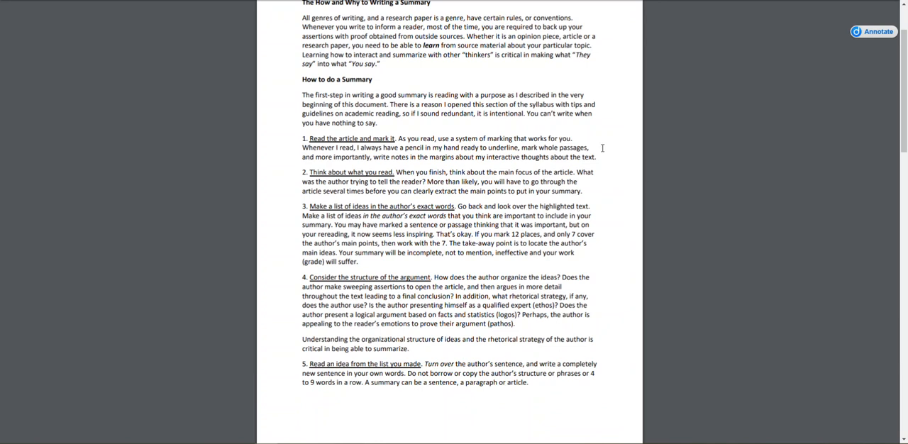
pyautogui.moveTo(612, 150)
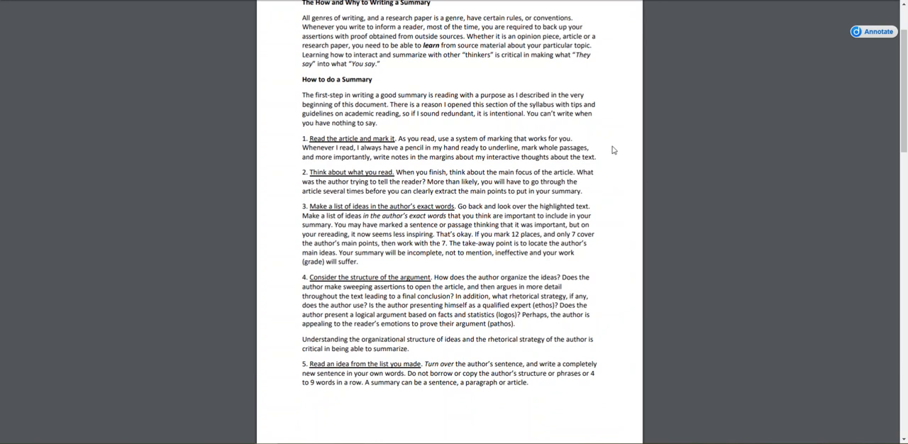
pyautogui.moveTo(616, 150)
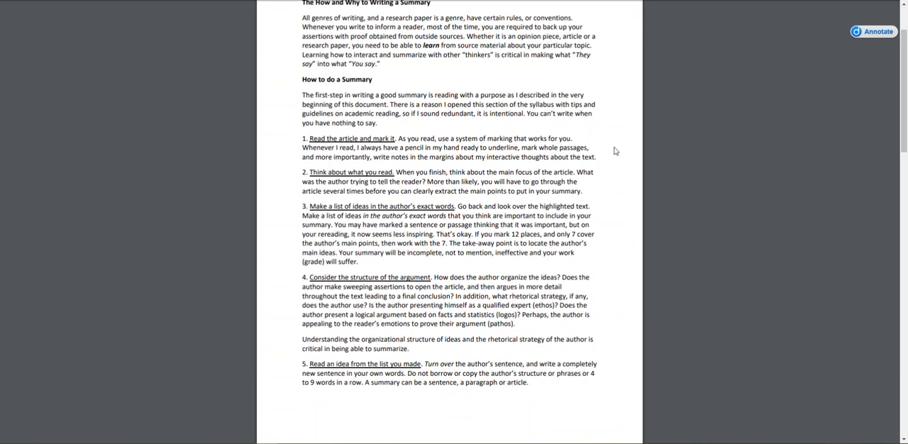
pyautogui.moveTo(612, 219)
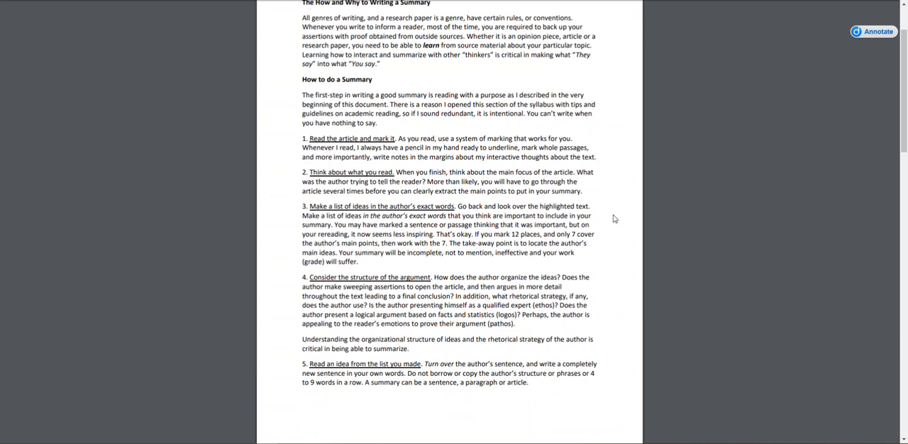
pyautogui.scroll(-3)
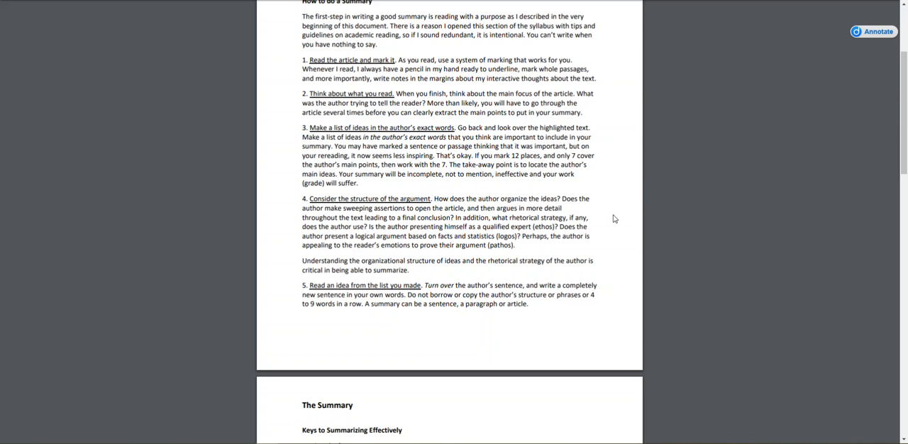
pyautogui.moveTo(589, 263)
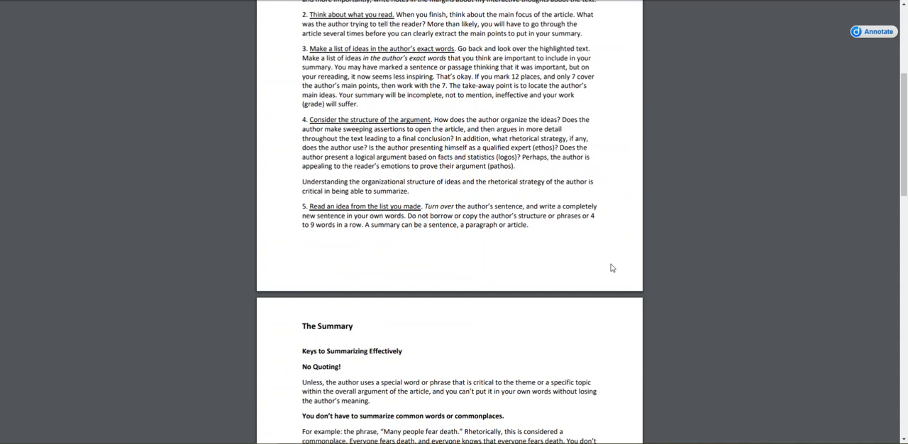
pyautogui.moveTo(645, 264)
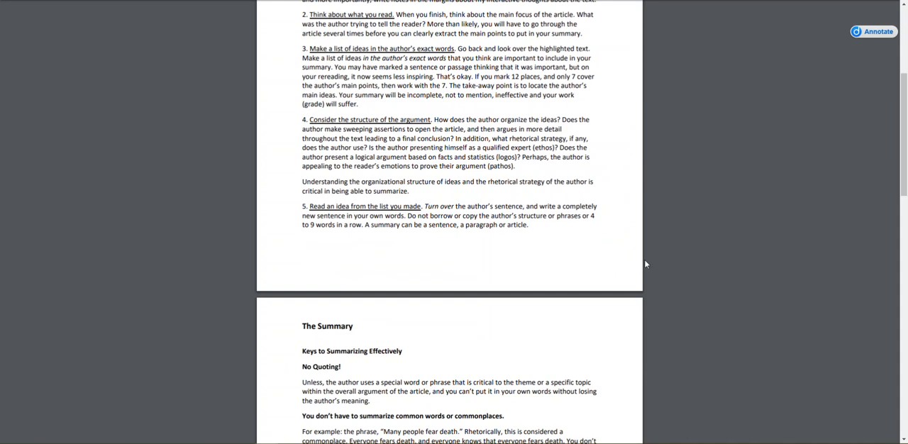
pyautogui.scroll(-3)
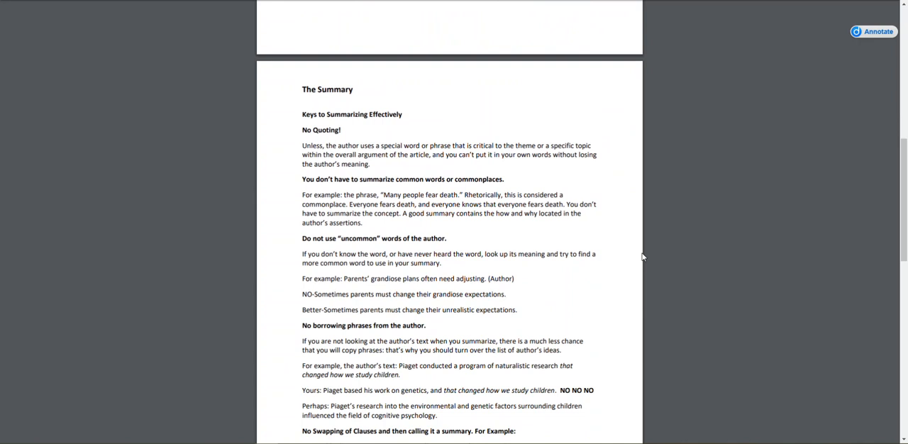
pyautogui.scroll(-3)
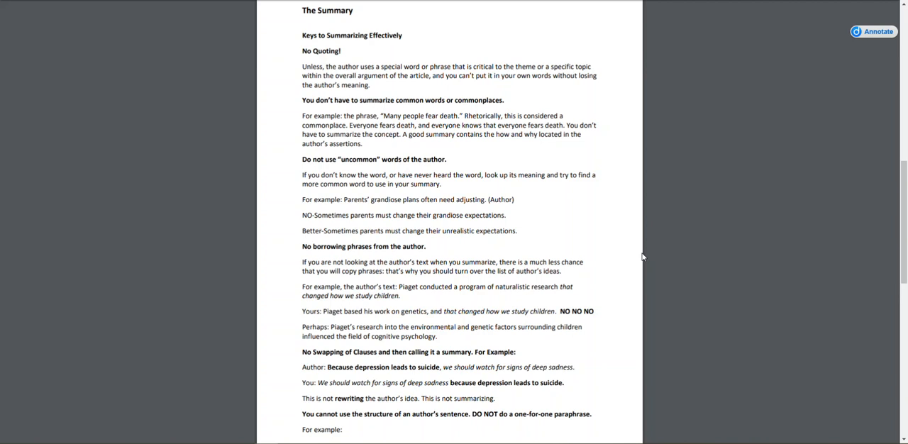
pyautogui.moveTo(638, 260)
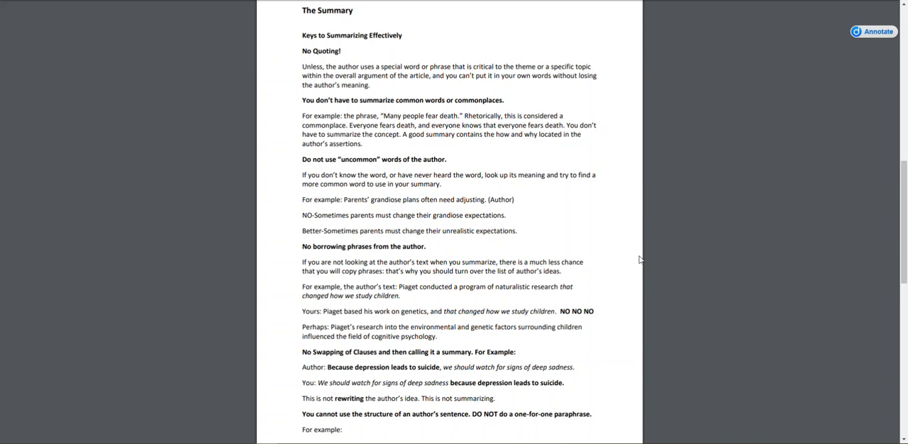
pyautogui.moveTo(616, 294)
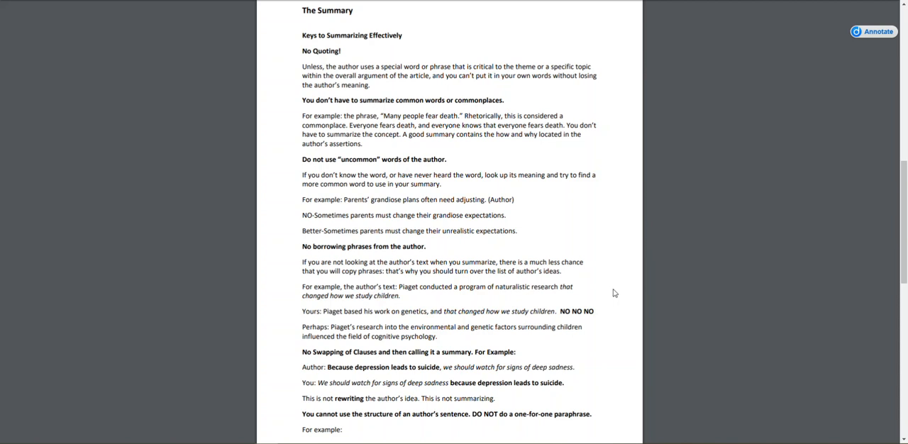
pyautogui.scroll(-3)
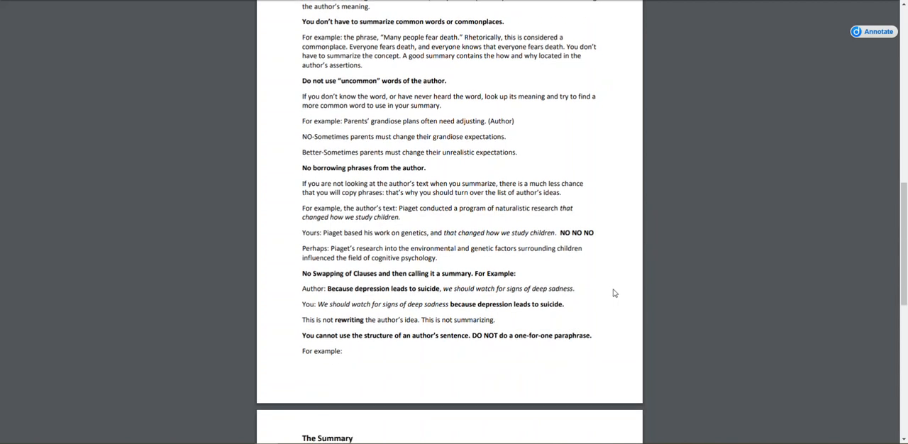
pyautogui.scroll(-3)
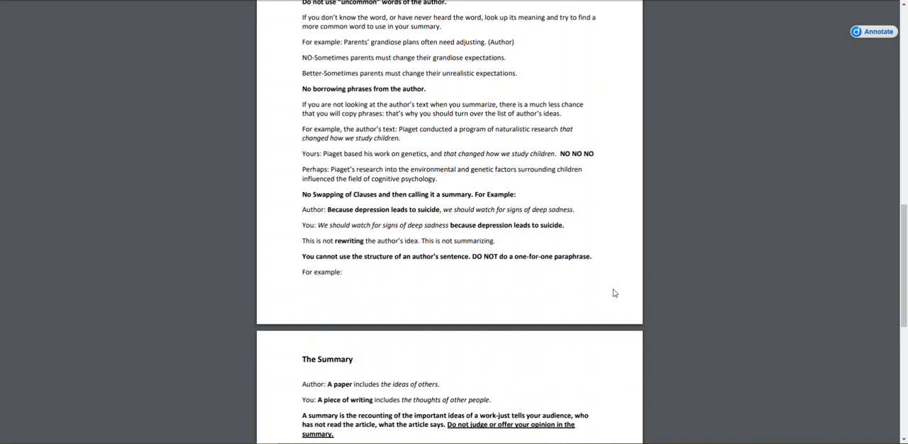
pyautogui.scroll(-3)
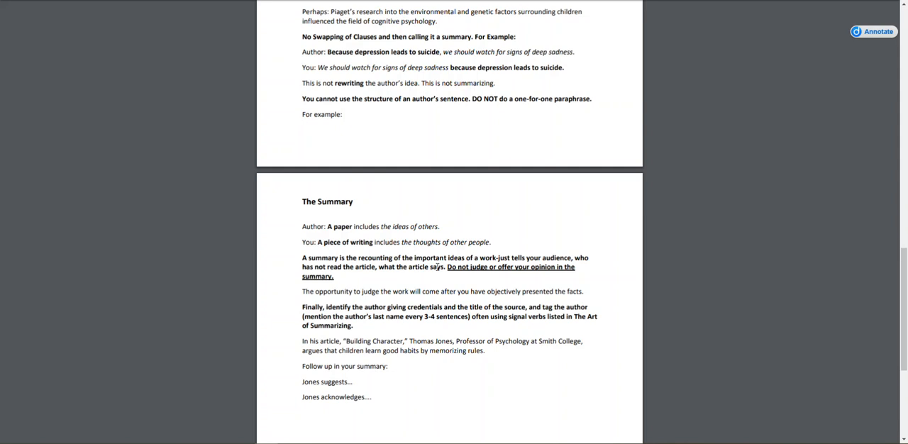
pyautogui.moveTo(512, 287)
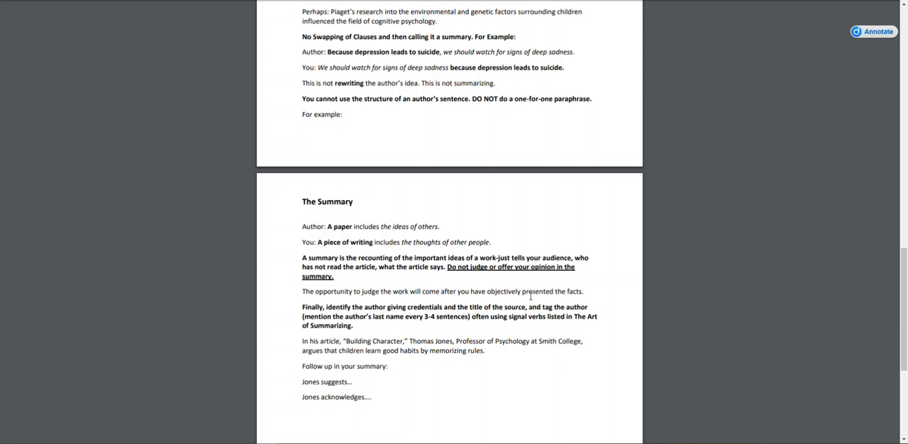
pyautogui.moveTo(596, 337)
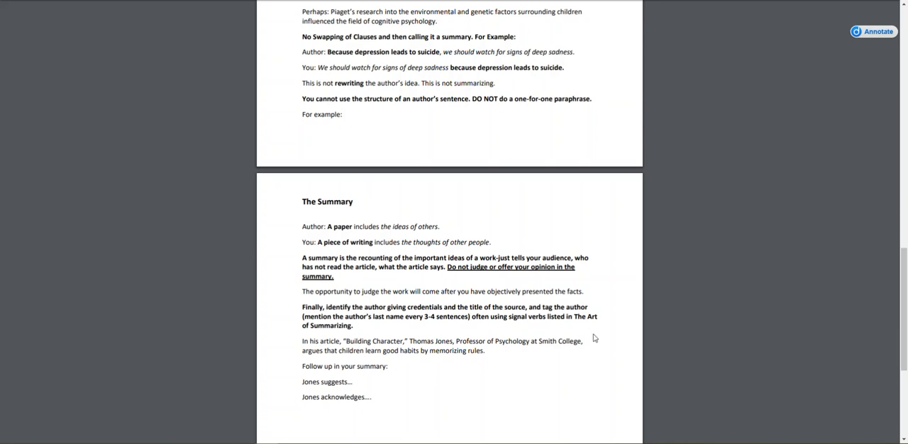
pyautogui.moveTo(590, 358)
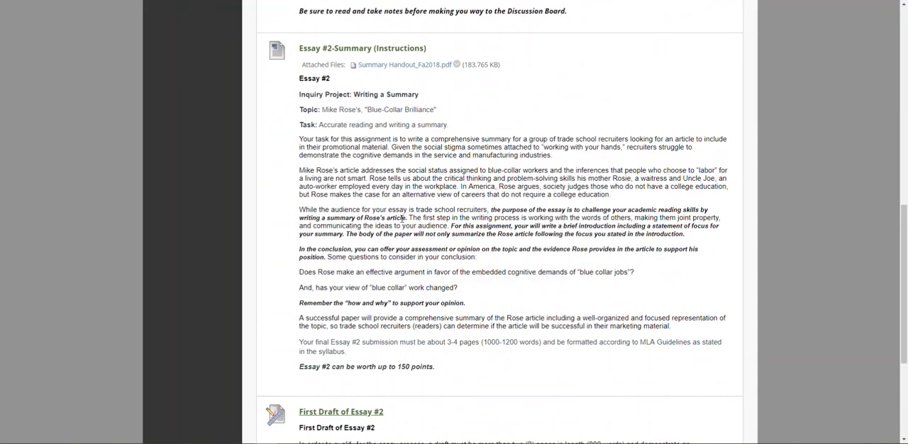
pyautogui.moveTo(562, 127)
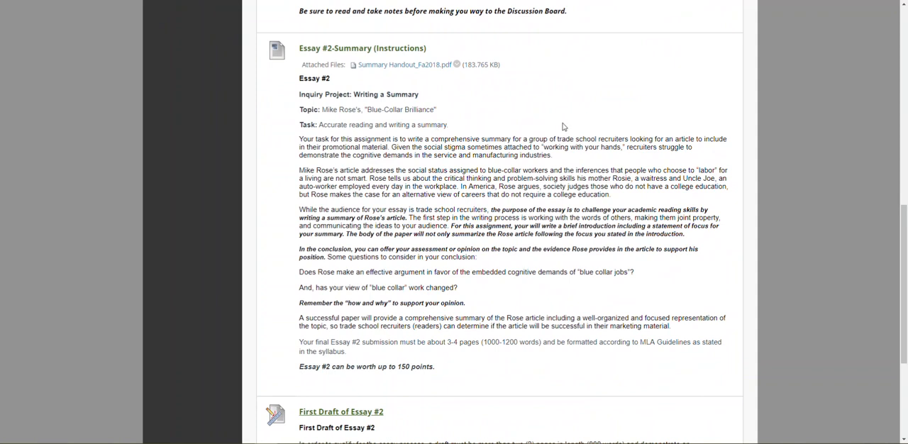
pyautogui.moveTo(618, 234)
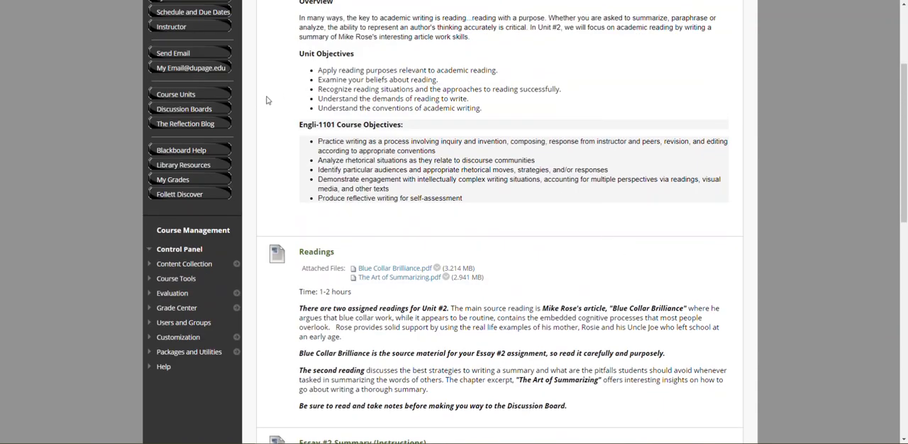
# - Open the course Discussion Board forum list from the left course menu
pyautogui.click(184, 108)
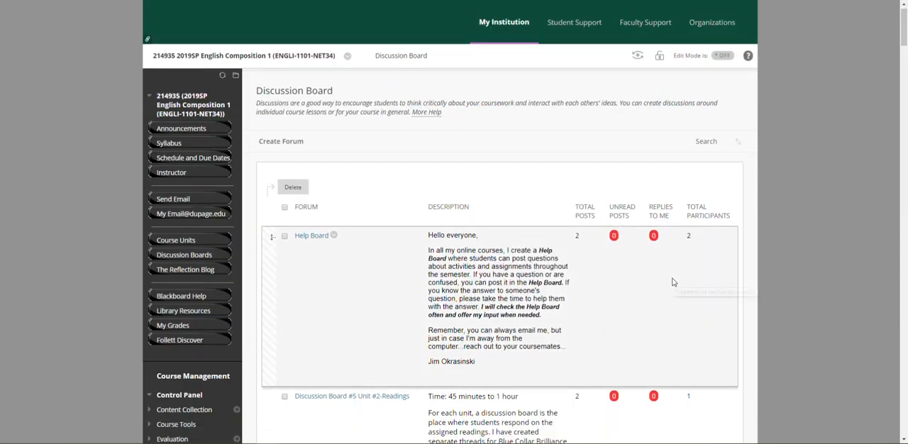
# - Browse the Help Board and Discussion Boards #5–#7, then go to the course Announcements page
pyautogui.scroll(-3)
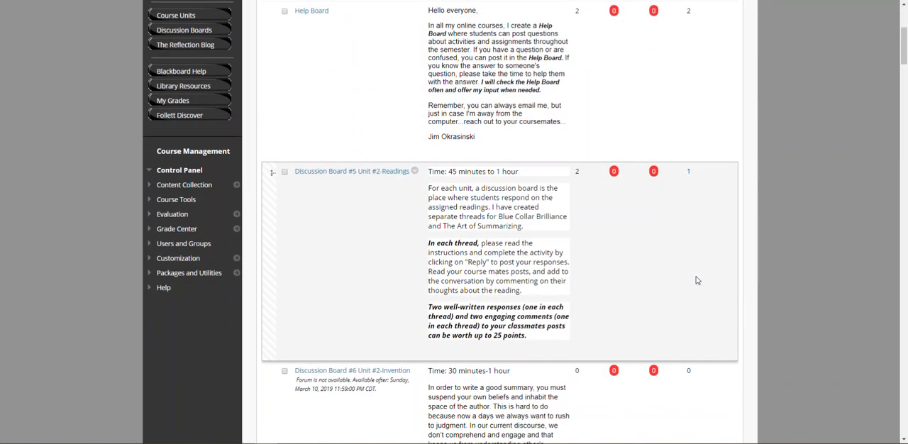
pyautogui.scroll(-3)
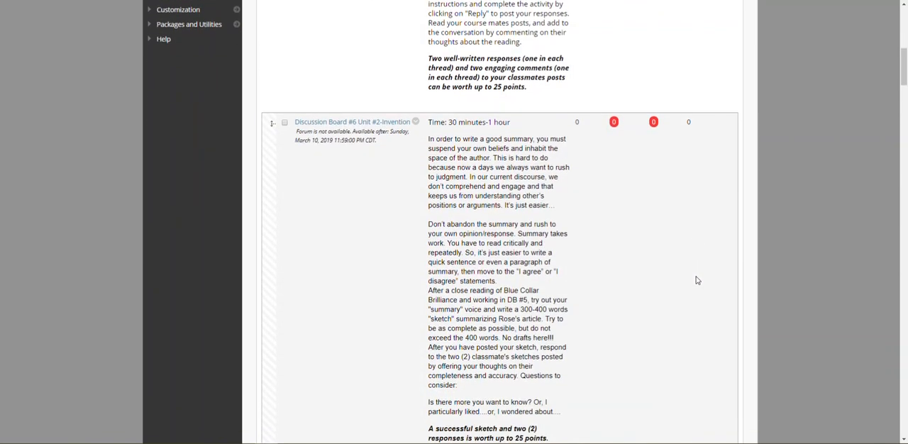
pyautogui.scroll(-3)
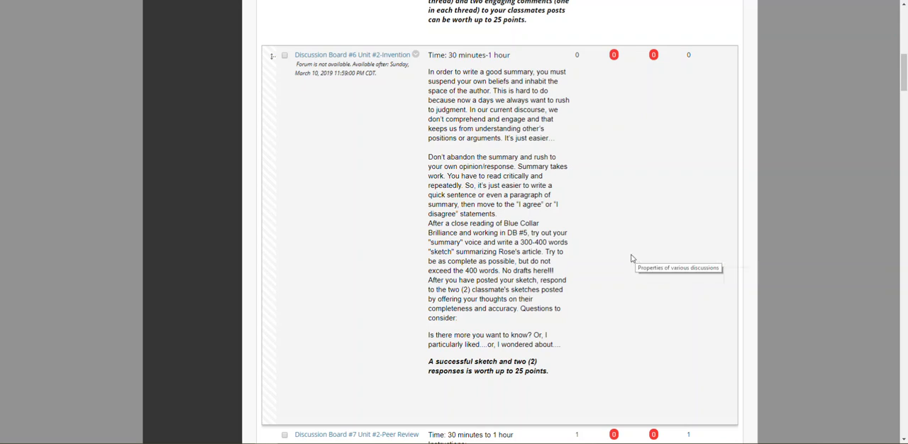
pyautogui.moveTo(627, 258)
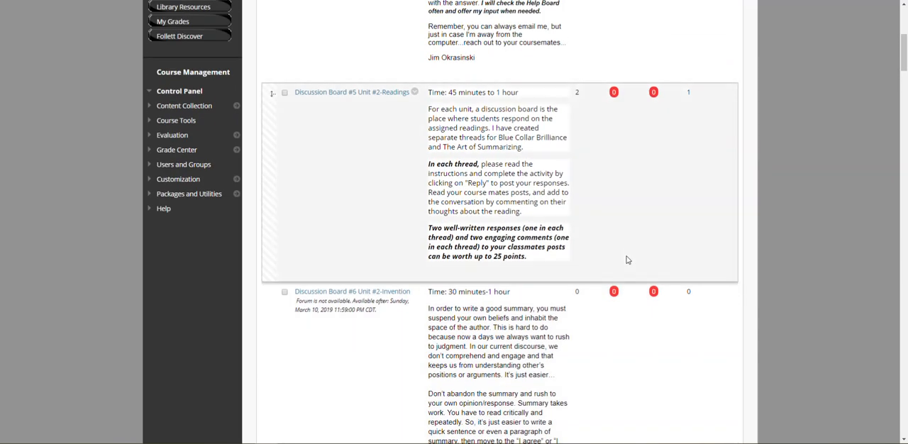
pyautogui.scroll(3)
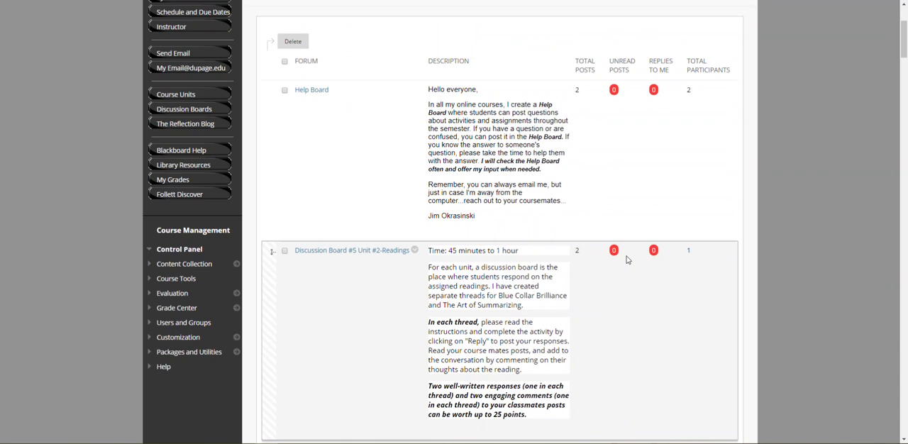
pyautogui.moveTo(651, 286)
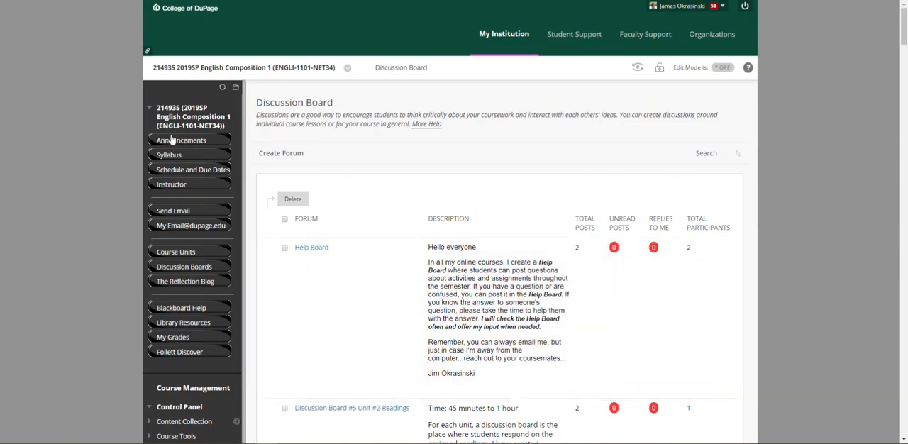
pyautogui.click(181, 139)
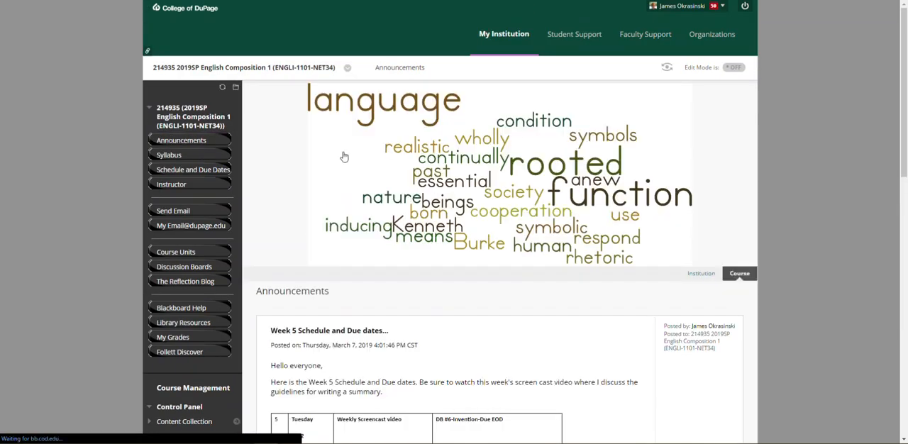